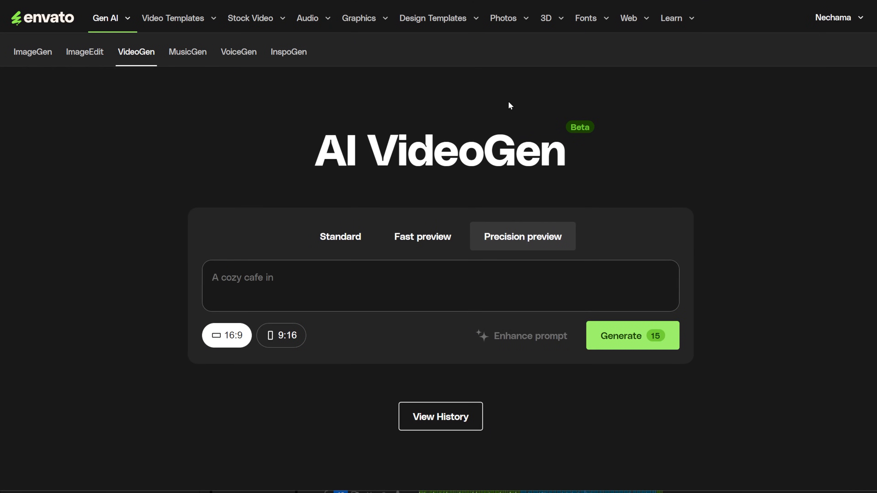
Step: Finish the Paris-sunset and space-nebula prompt text, then bring up the Gen AI tools list
{"action": "type", "text": "Paris during sunset with people walking by."}
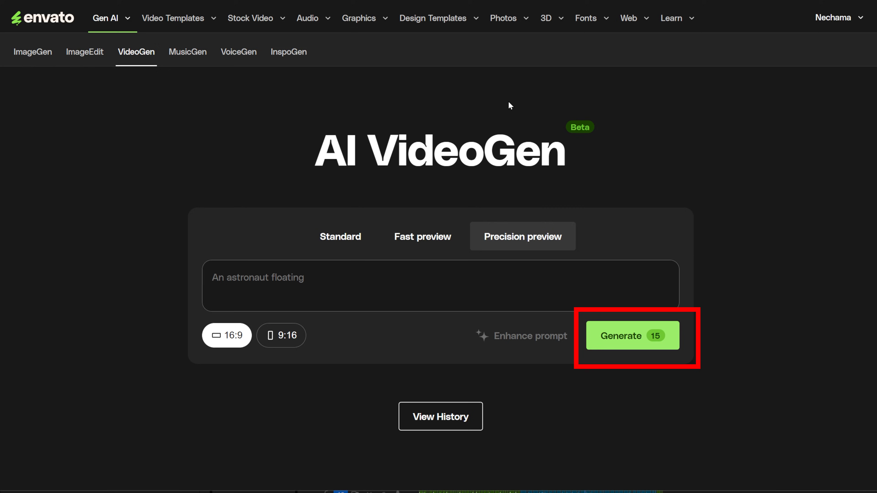
{"action": "type", "text": "through a colorful nebula in space."}
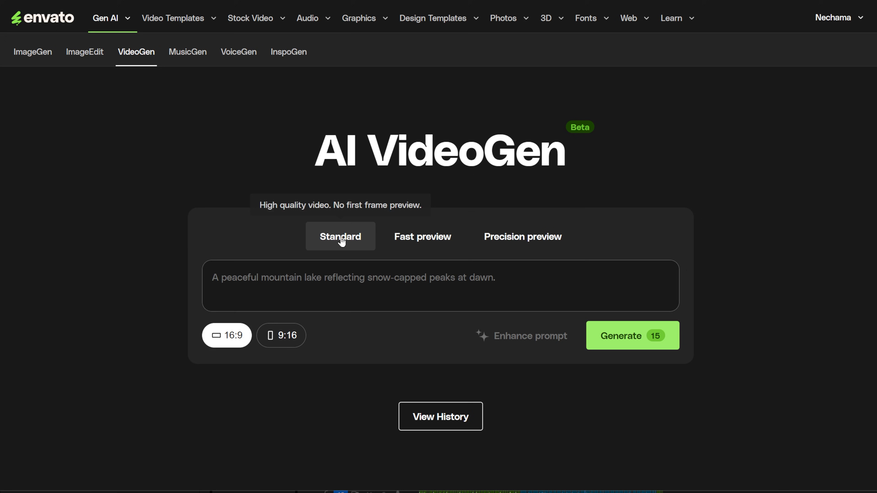
{"action": "left_click", "coordinate": [359, 17]}
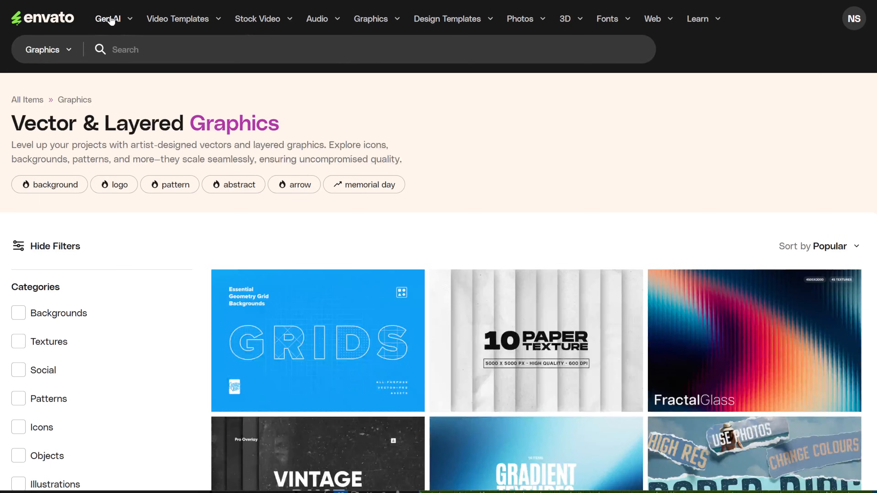
{"action": "left_click", "coordinate": [108, 18]}
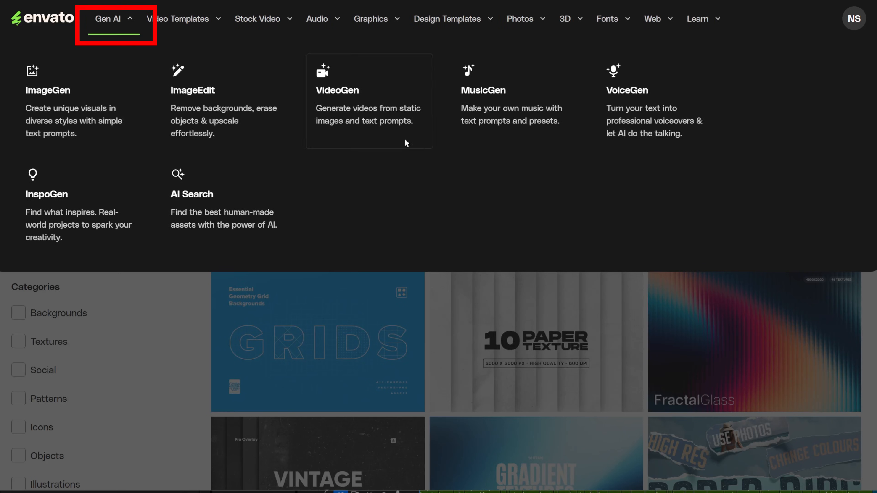
{"action": "mouse_move", "coordinate": [627, 131]}
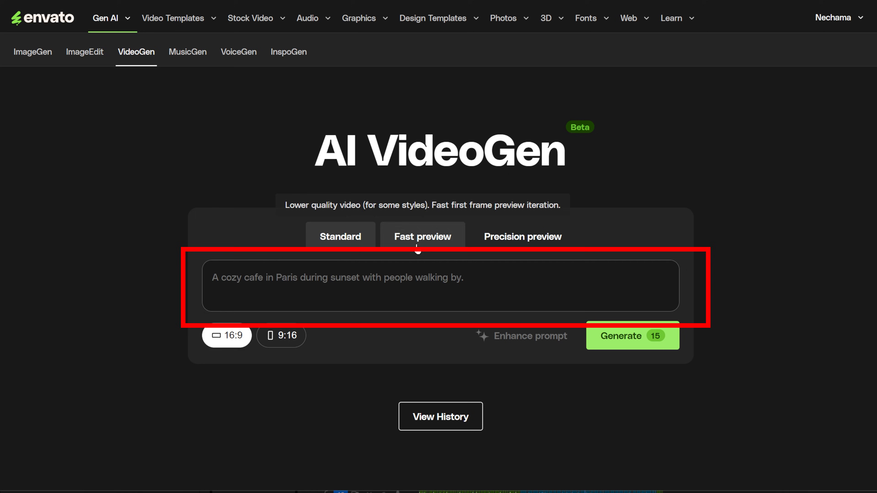
Step: Begin a prompt with 'a woman gives new' and enhance it for a Precision preview generation
{"action": "type", "text": "a woman gives new"}
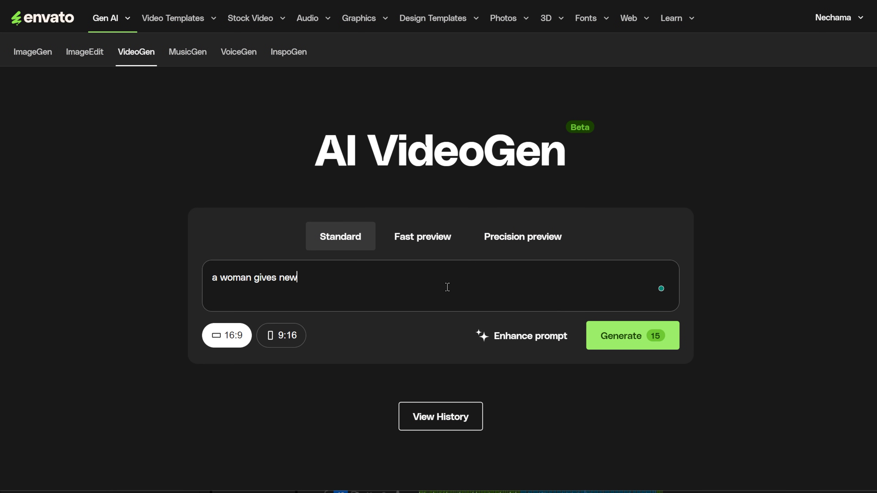
{"action": "left_click", "coordinate": [530, 336]}
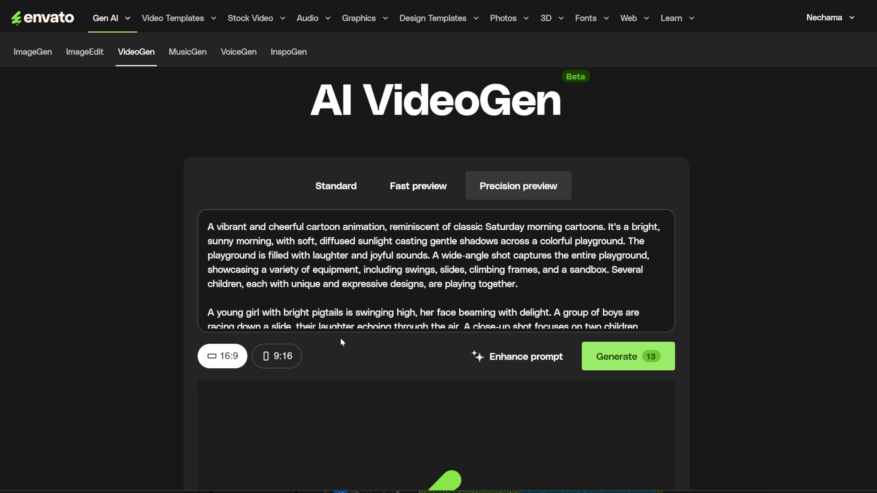
Step: Generate the cartoon video of a kitten playing with red yarn
{"action": "left_click", "coordinate": [627, 356]}
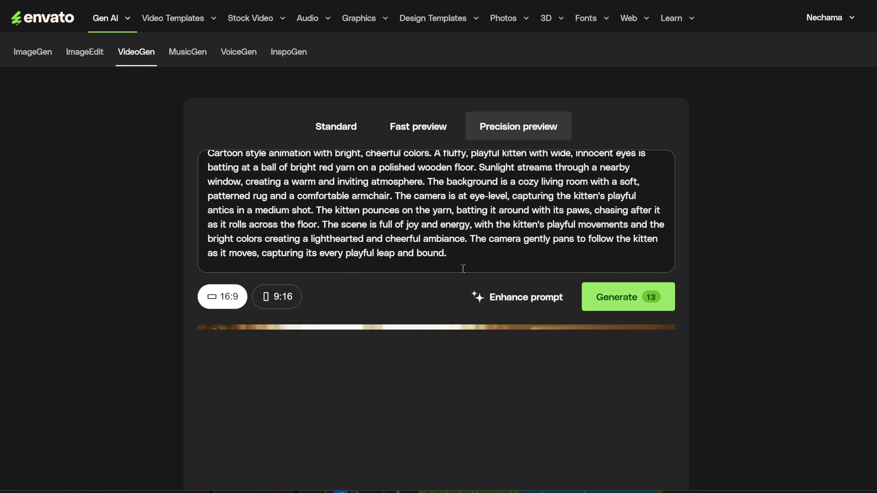
{"action": "left_click", "coordinate": [628, 297]}
{"action": "type", "text": "a news wo"}
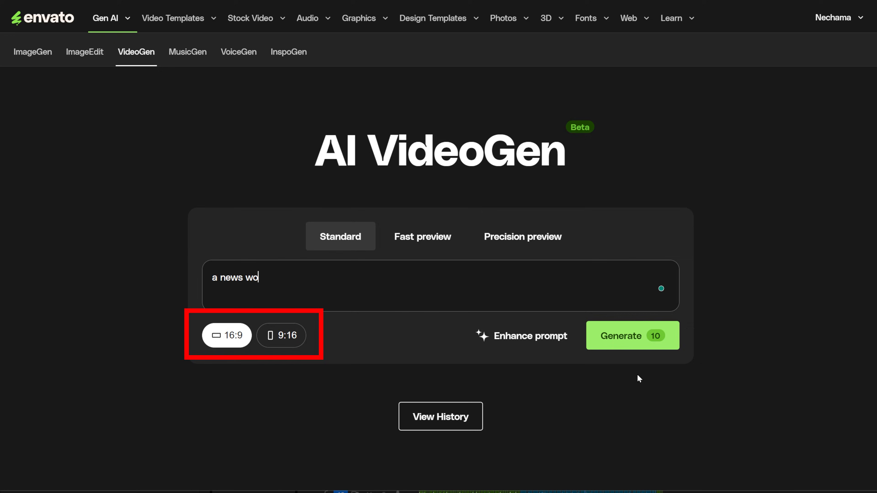
Step: Generate the news-anchor weather video and show the History of generated clips
{"action": "left_click", "coordinate": [632, 336]}
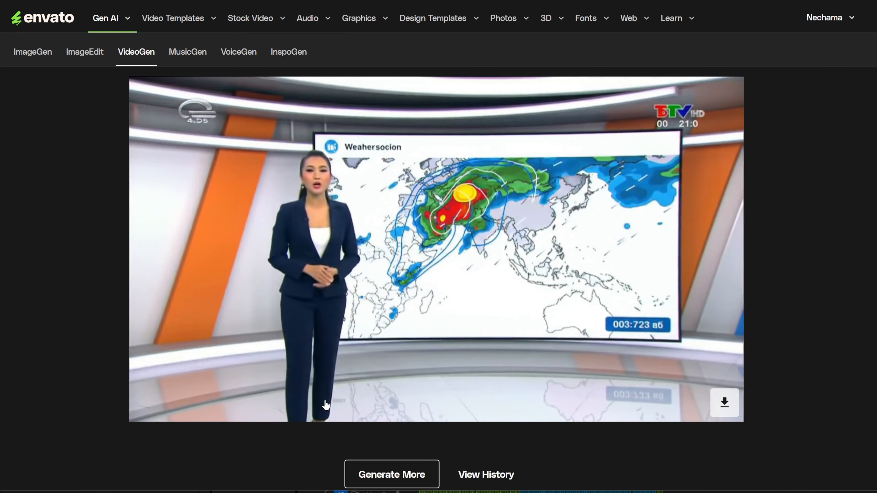
{"action": "left_click", "coordinate": [484, 474]}
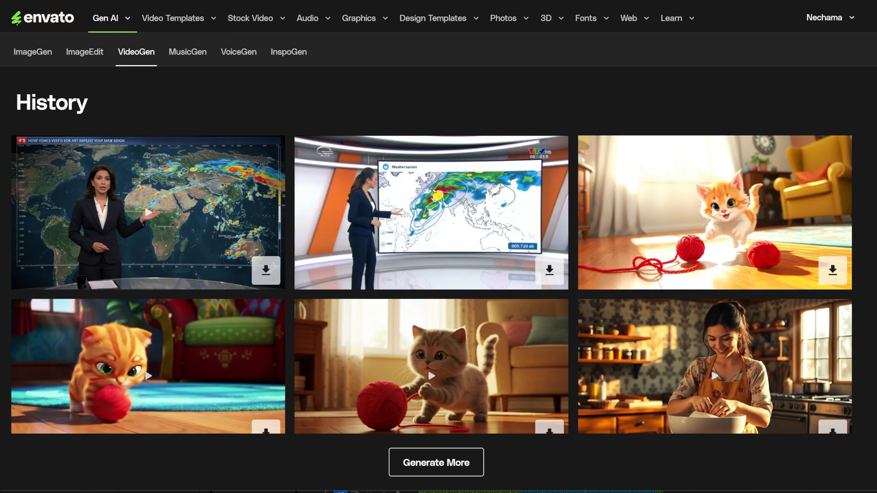